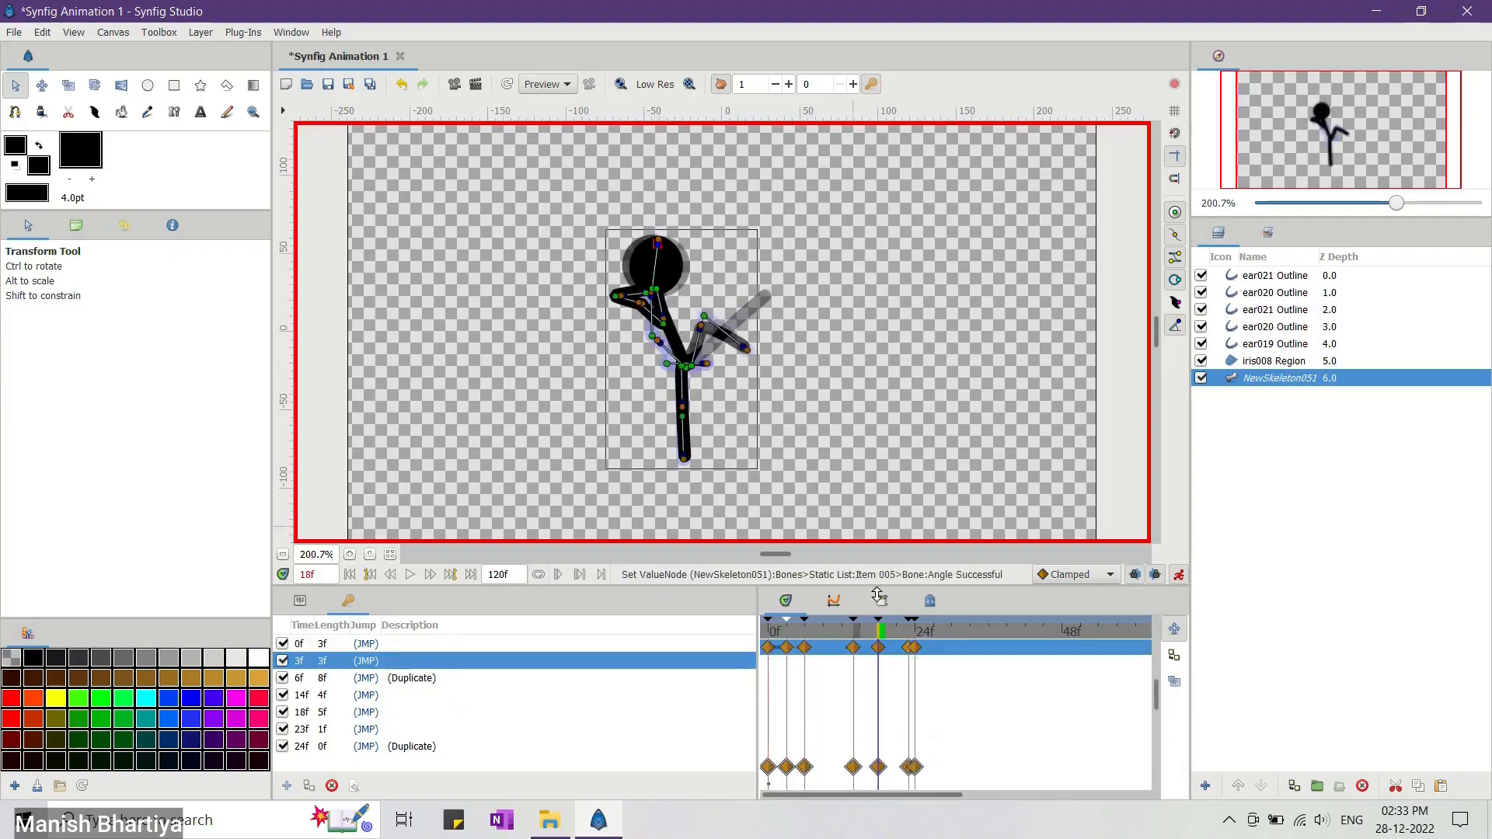
Play the landscape scene and then the car-and-houses animation, stopping playback afterward.
click(878, 597)
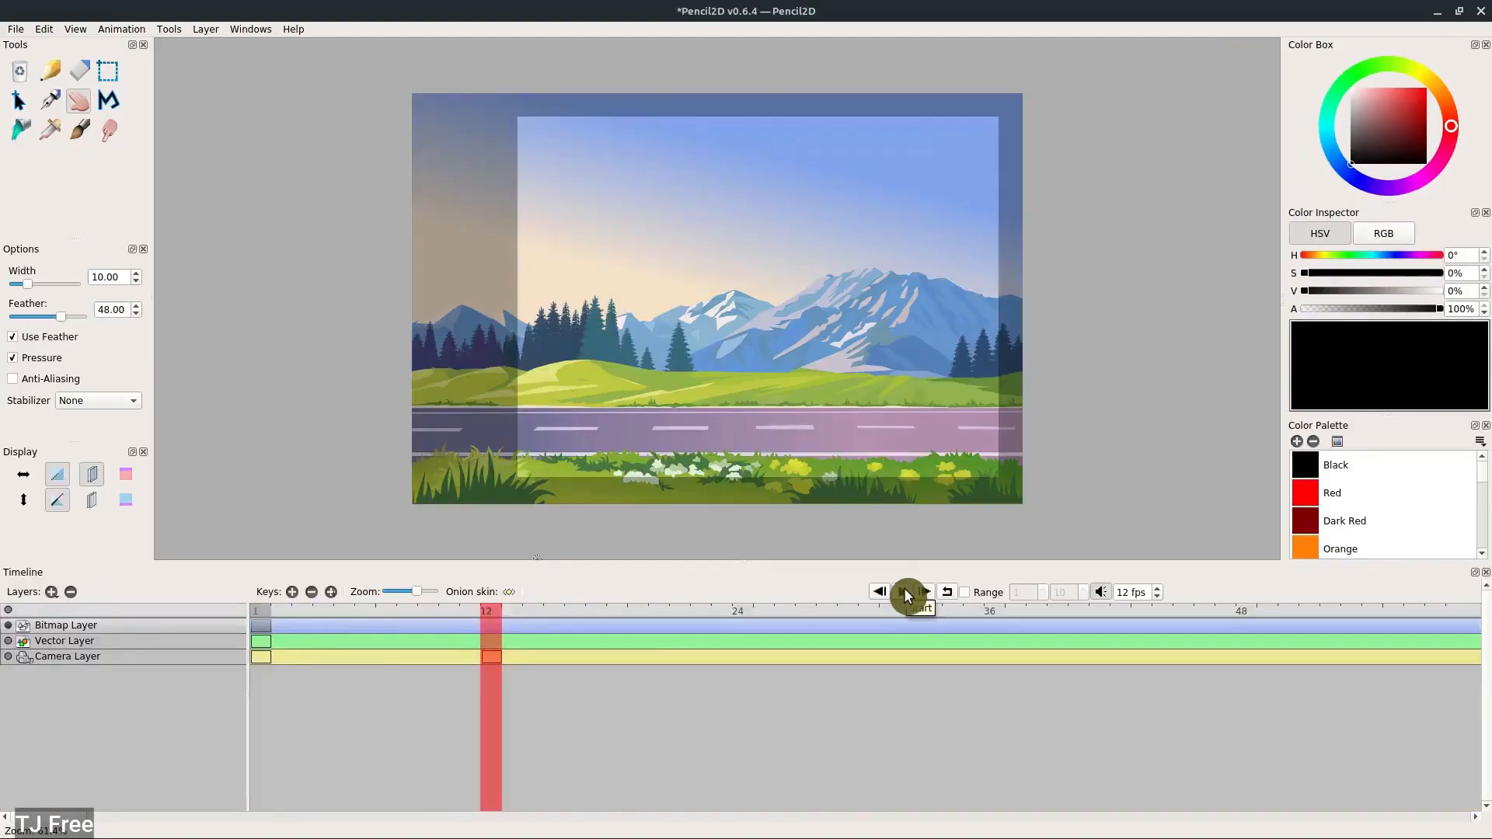
click(904, 592)
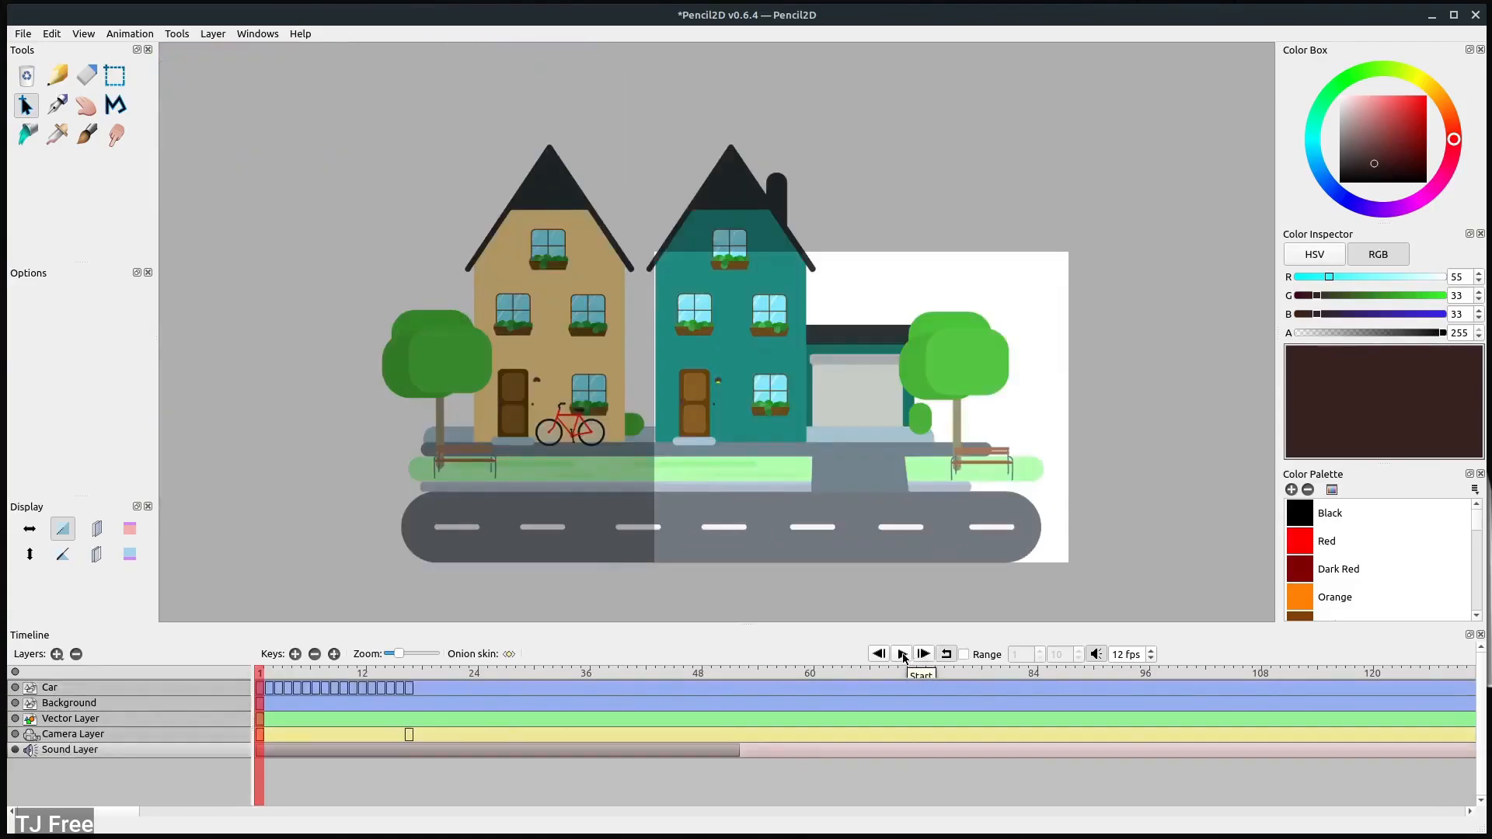
click(899, 654)
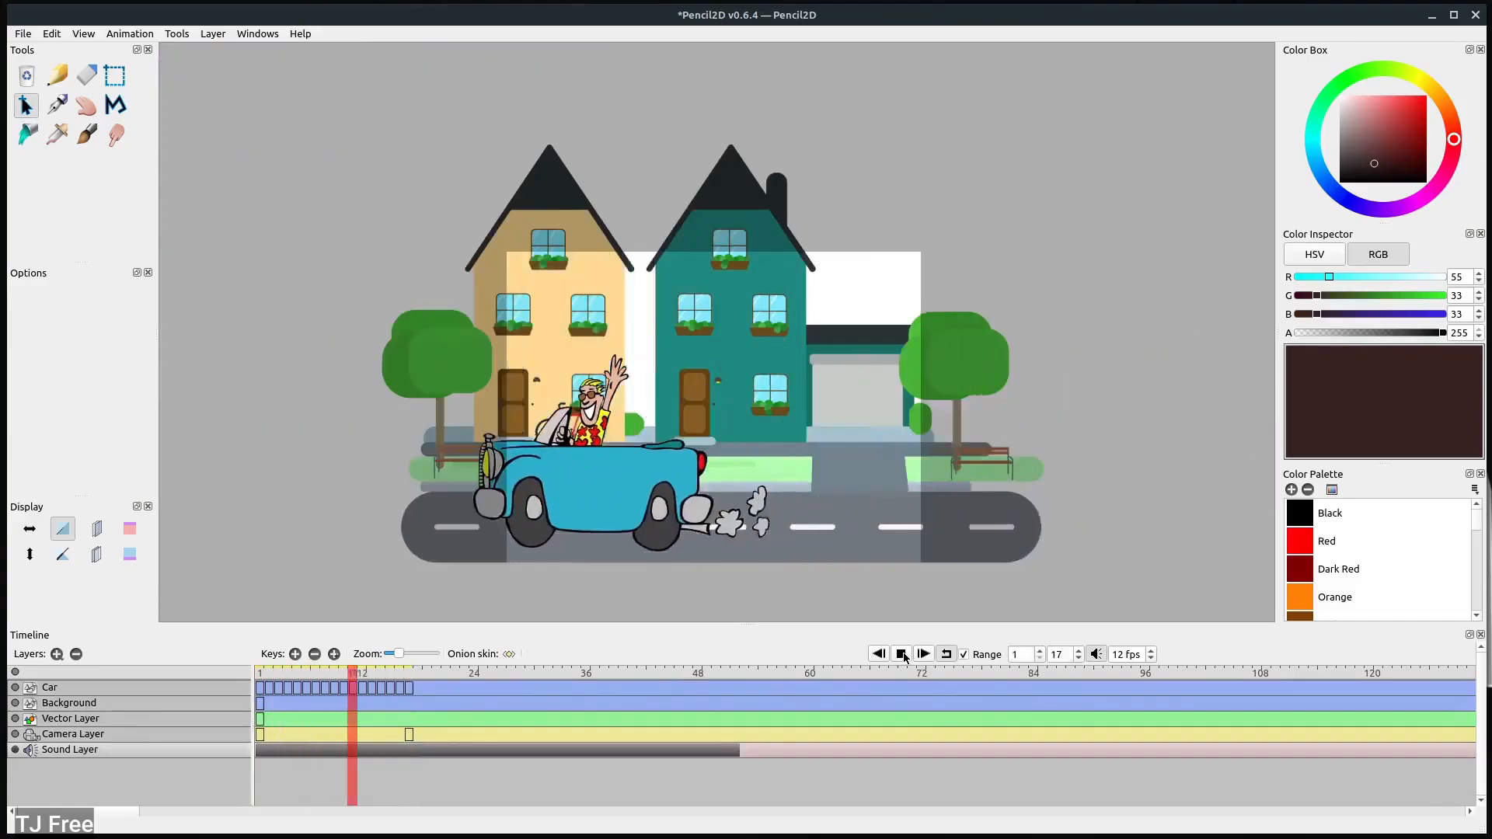
click(22, 33)
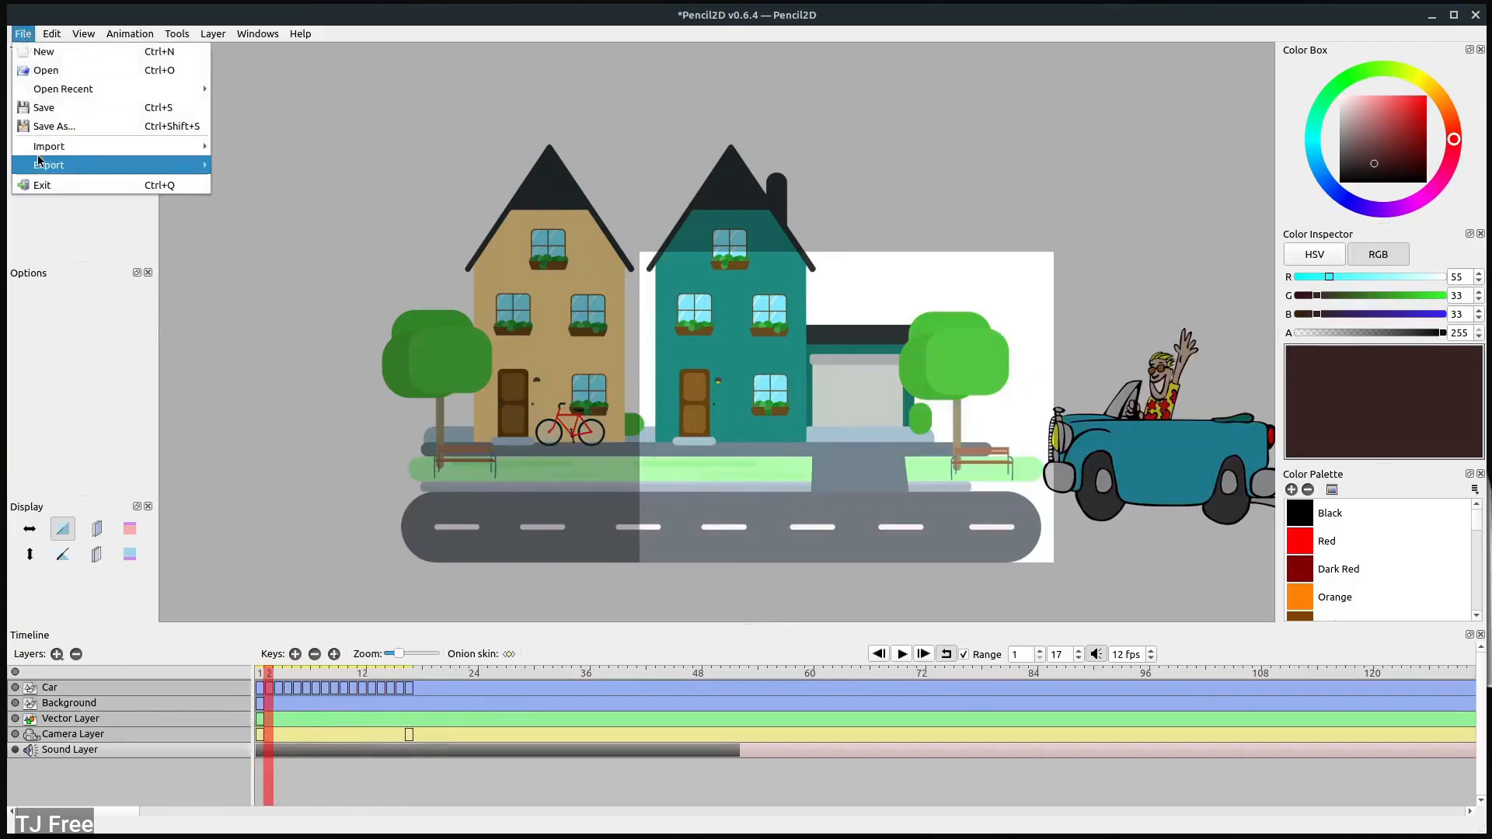
Export the car animation as a movie via the camera layer, frames 1–17 at 800×600.
click(47, 165)
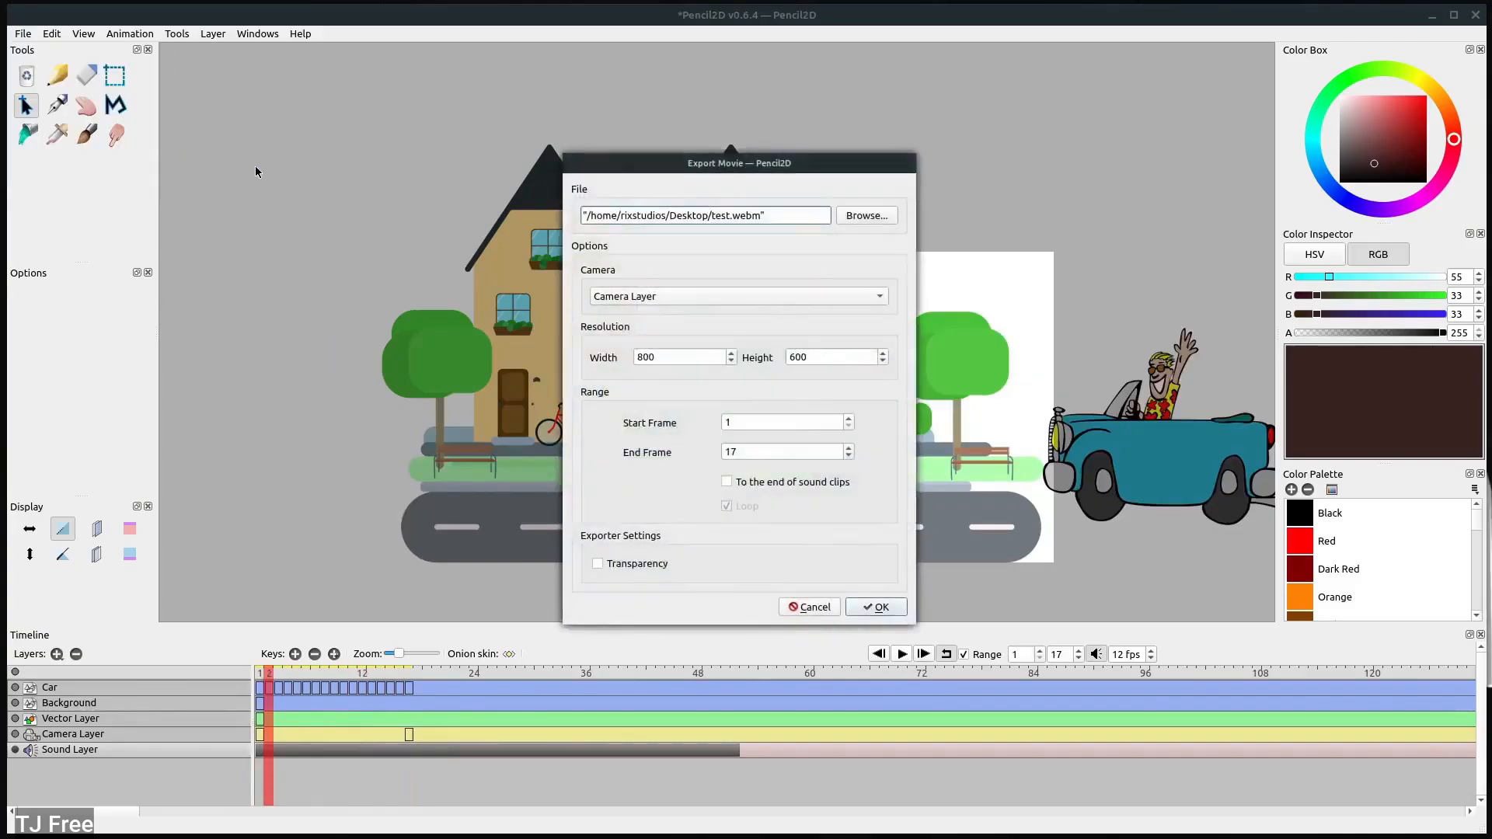
click(874, 606)
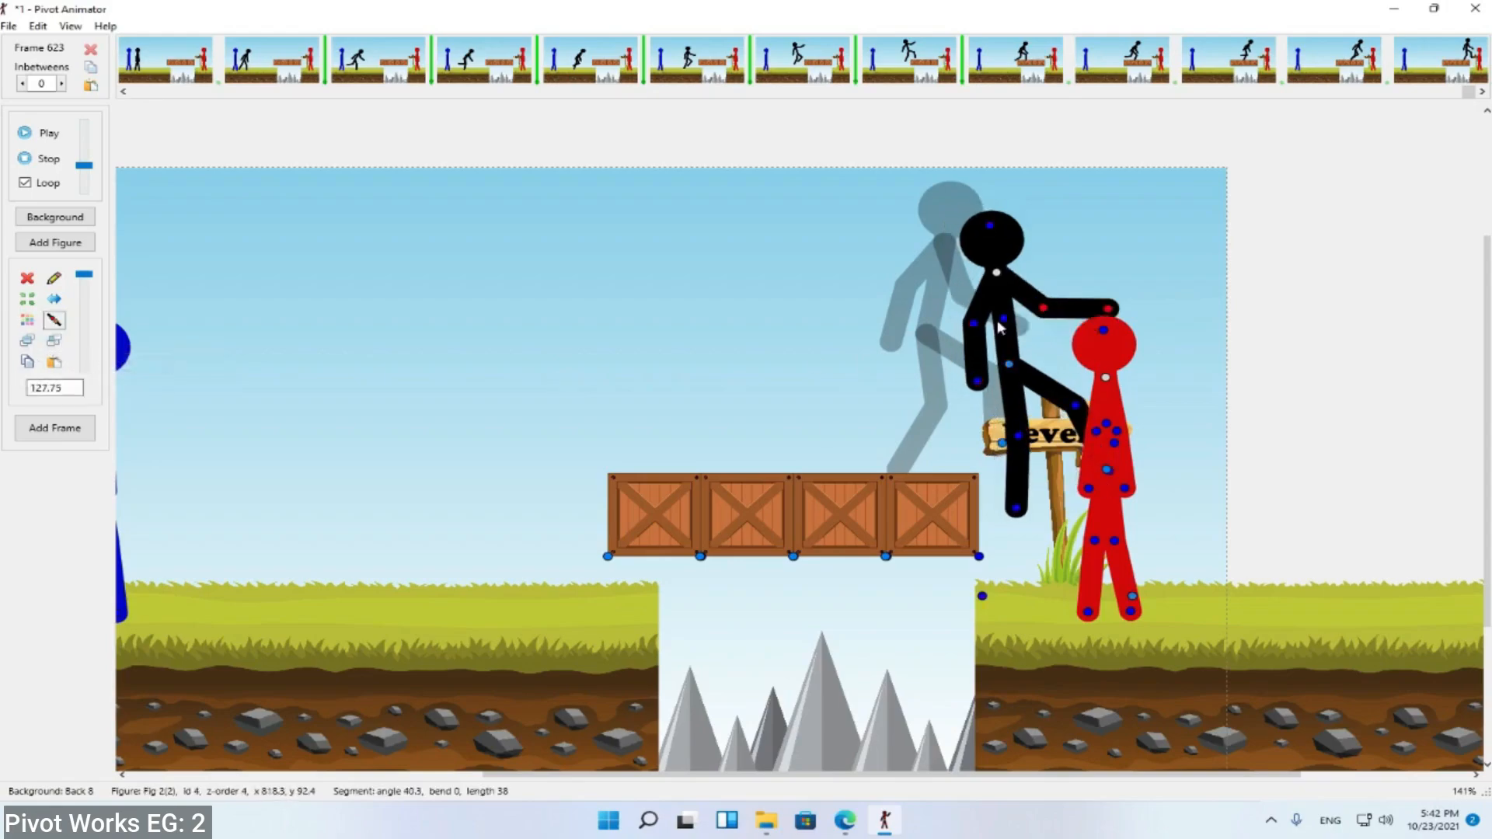
Bend the black stick figure's leg into a kick aimed at the red figure.
click(1013, 59)
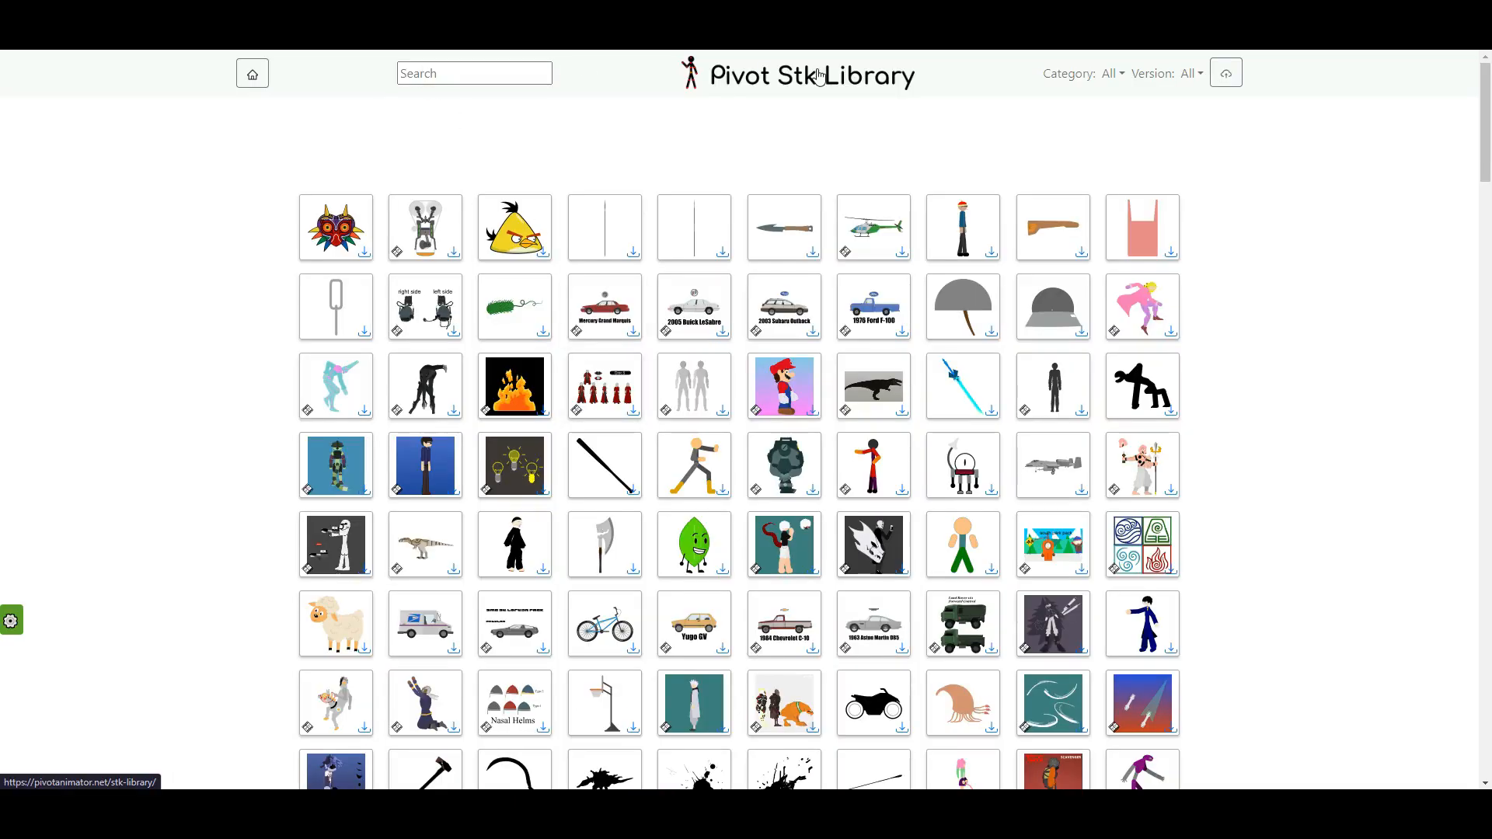
Browse down the Stk Library figure grid and load more figures past the first 480.
scroll(down, 3)
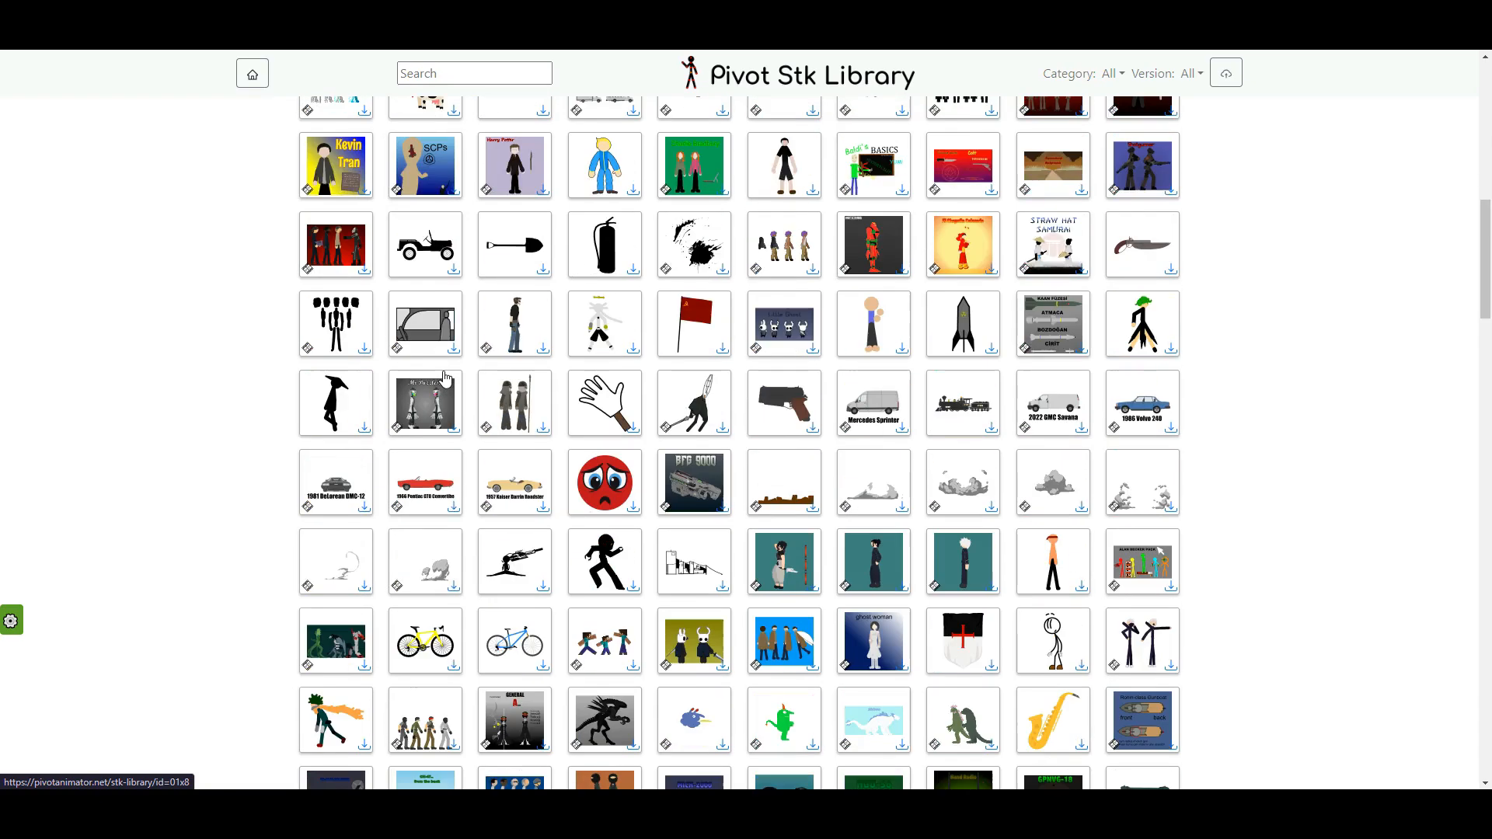
scroll(down, 3)
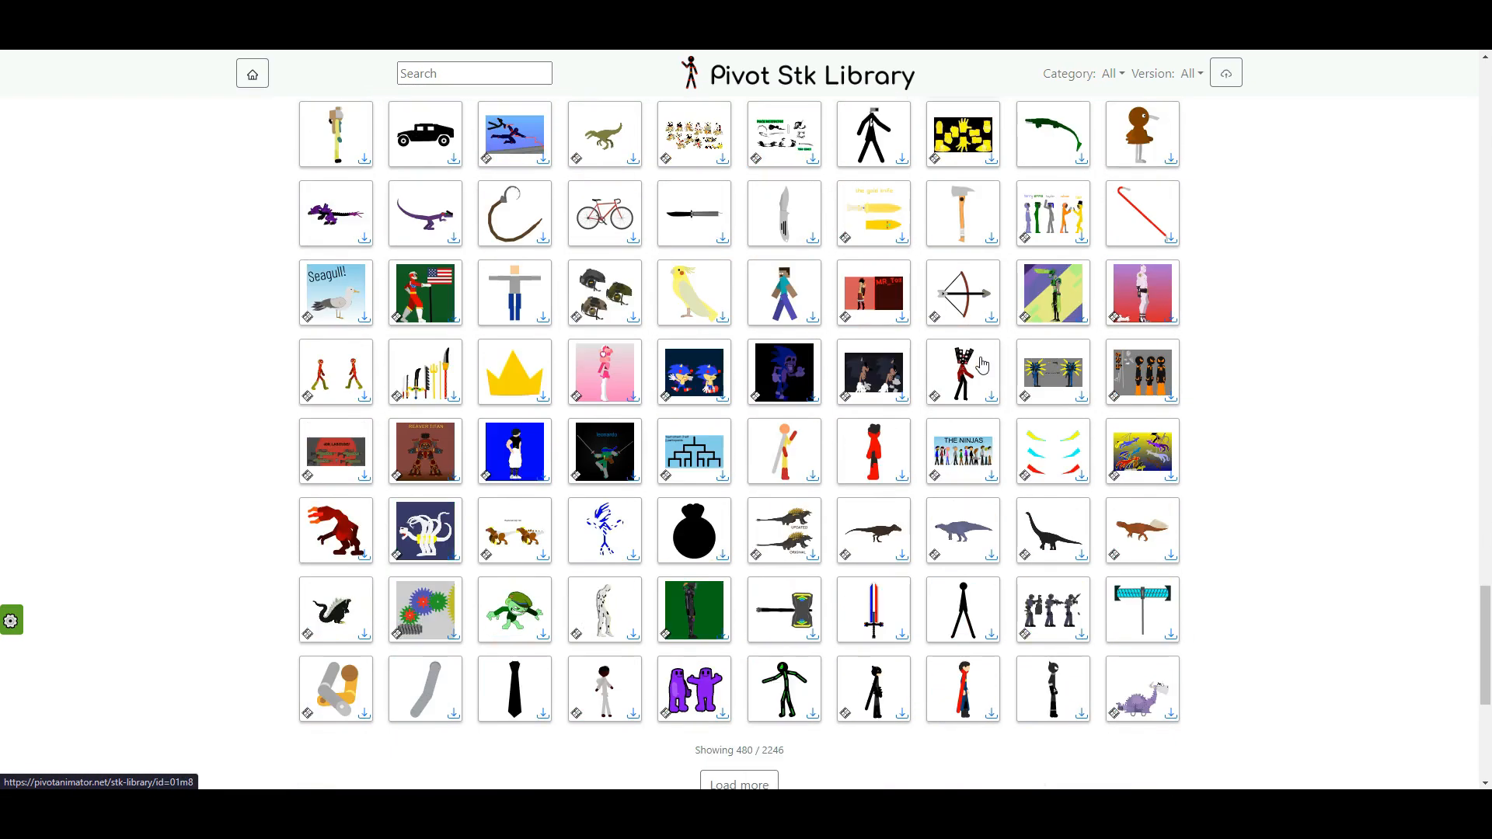
scroll(down, 3)
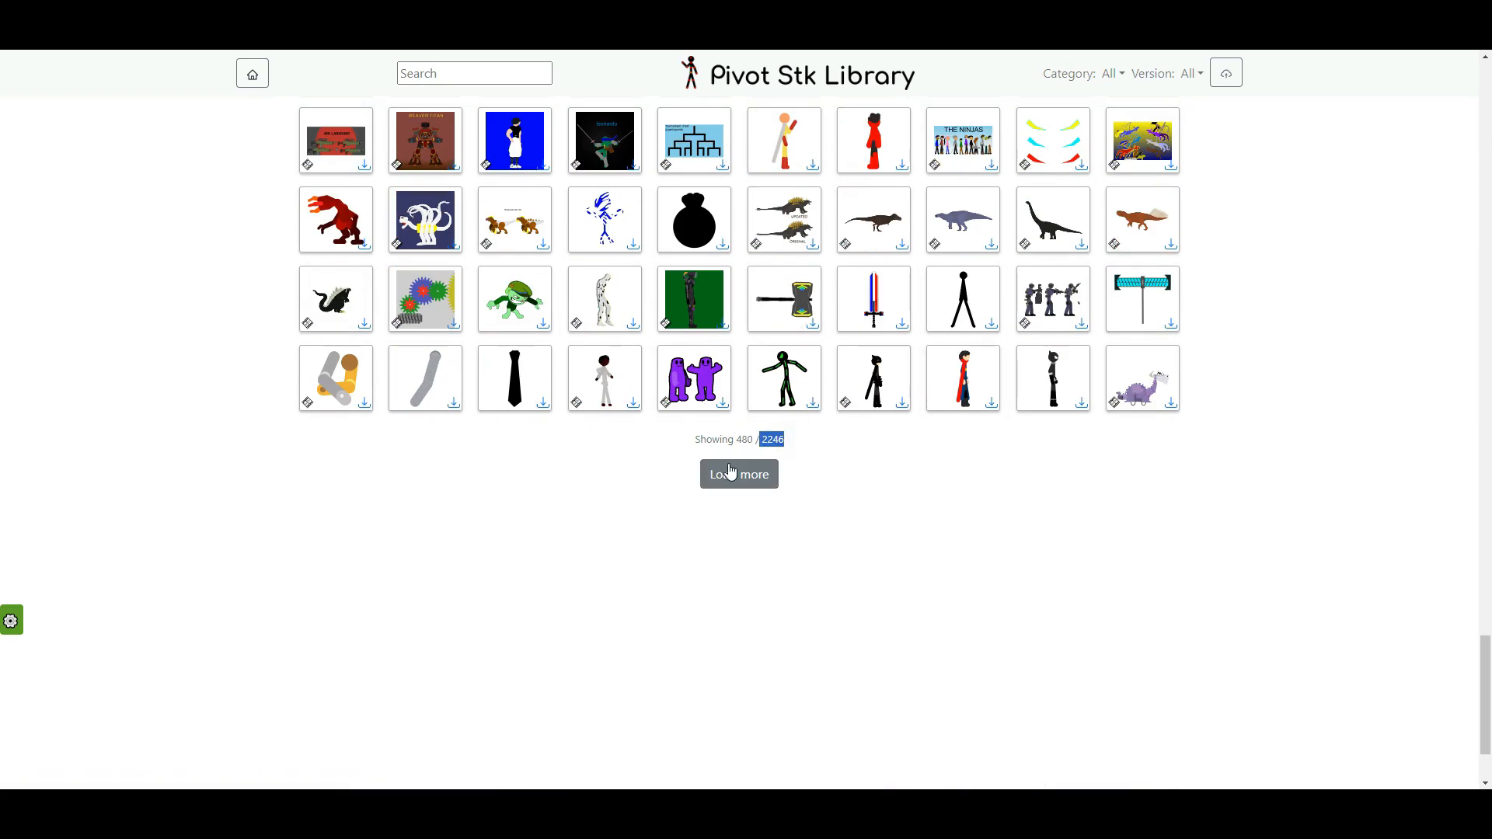
click(738, 474)
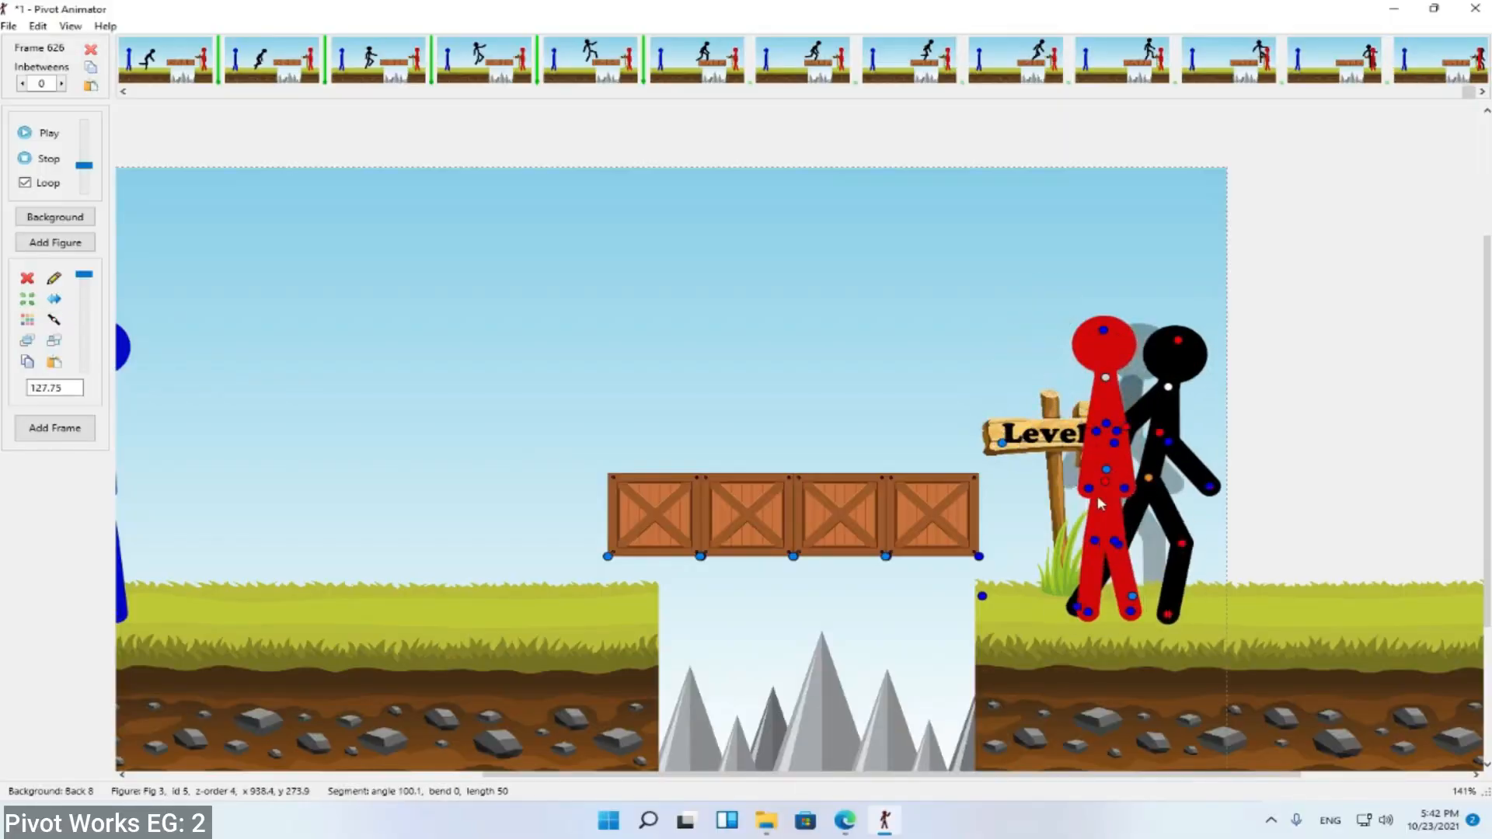
Review an earlier frame of the crate fight, then start a new walking stick-figure animation.
click(589, 60)
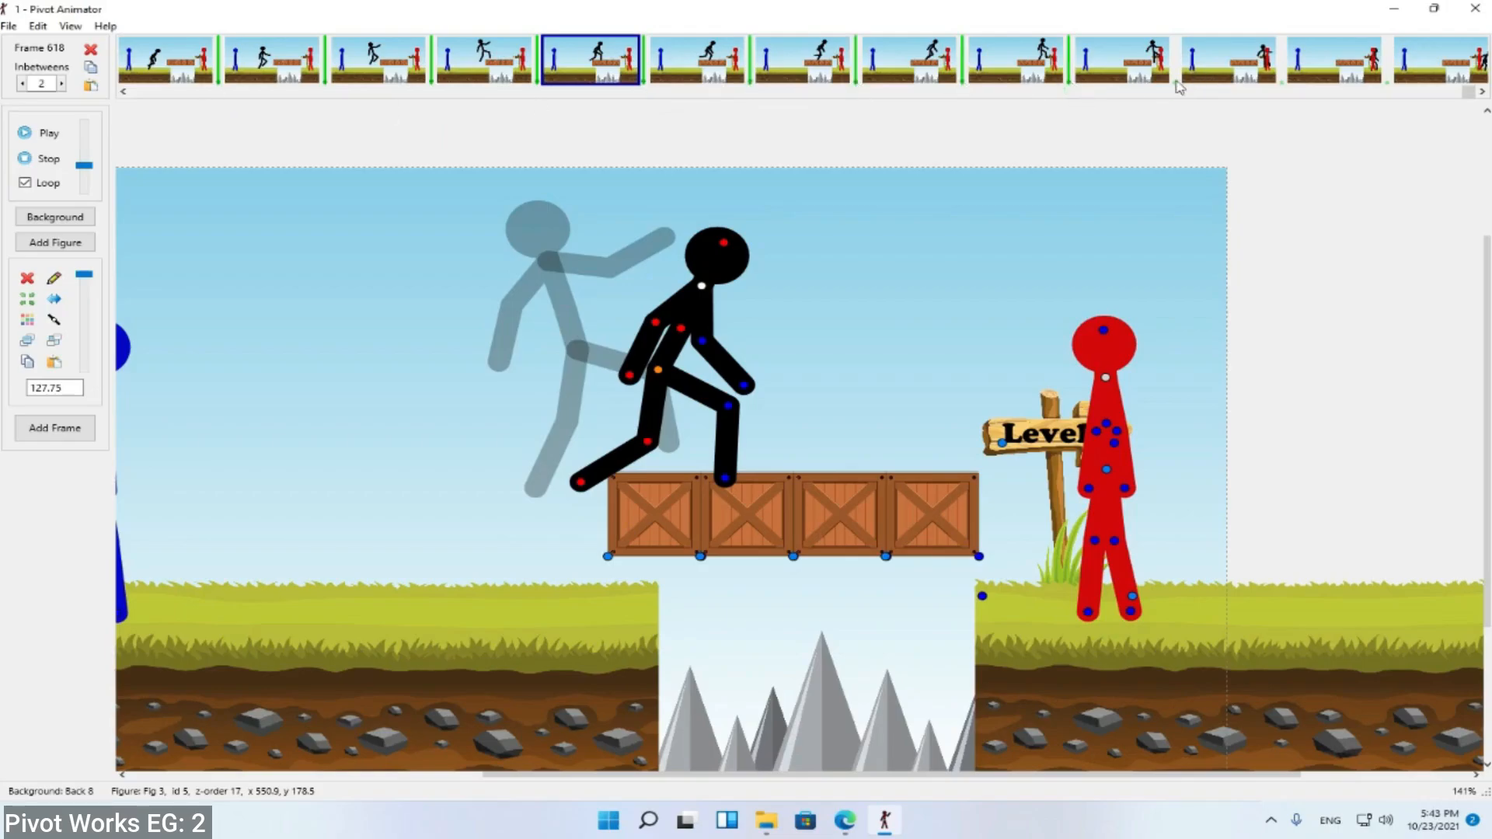
click(1437, 59)
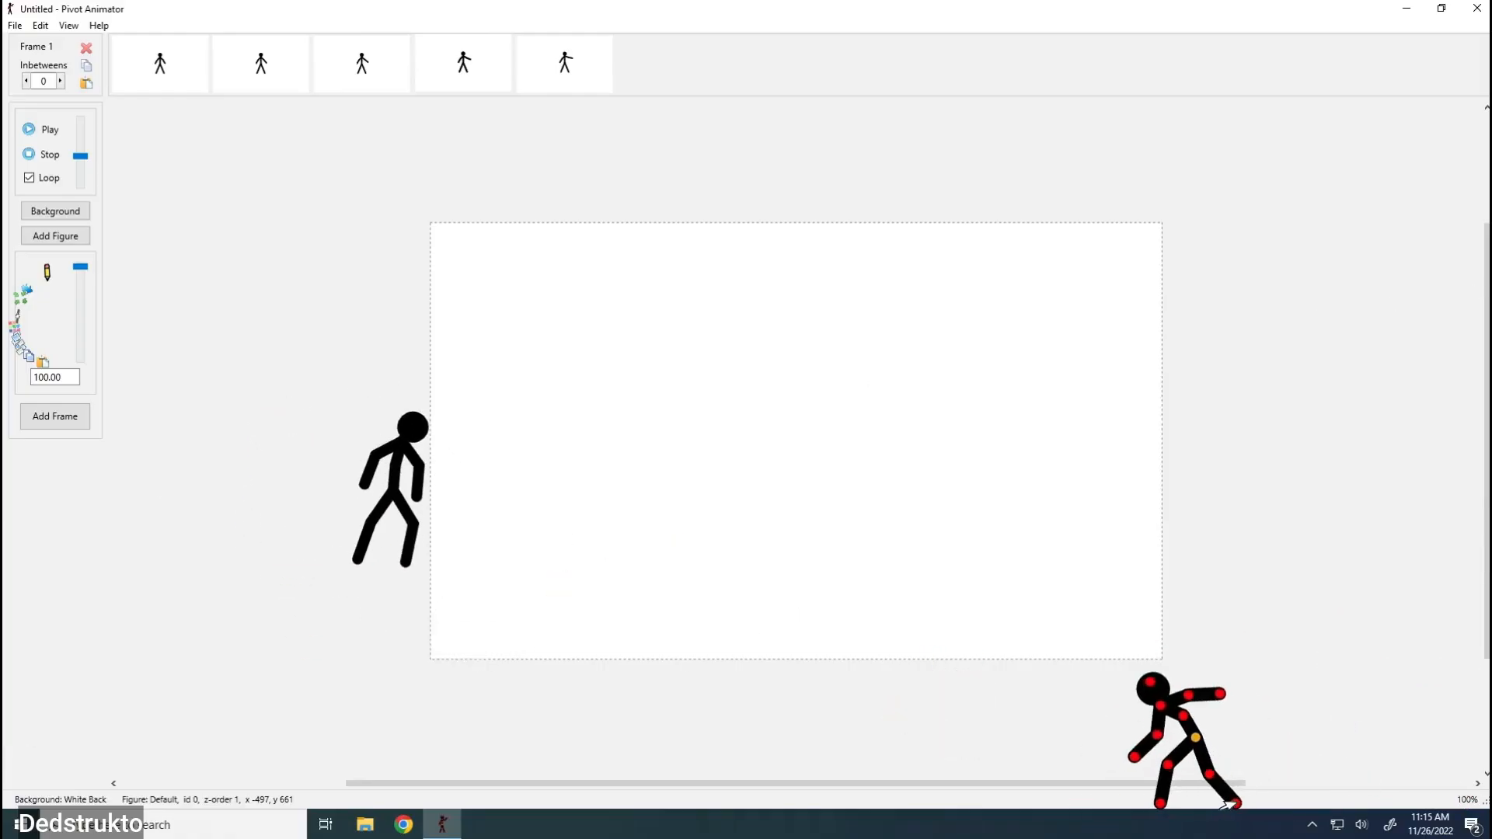
click(55, 235)
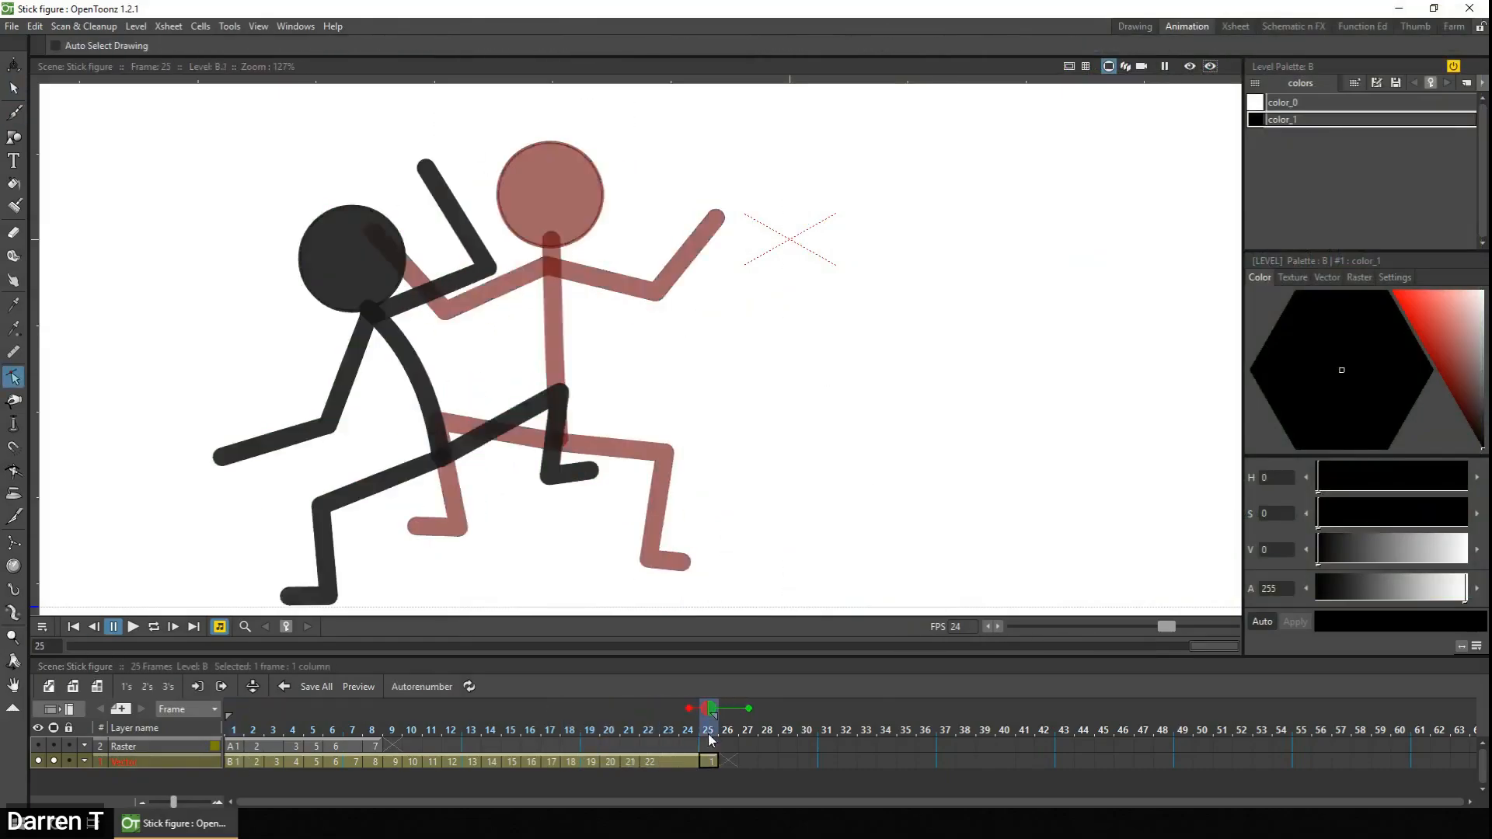
Move to frame 25 and draw the stick figure's next pose over the onion-skinned previous one.
click(668, 729)
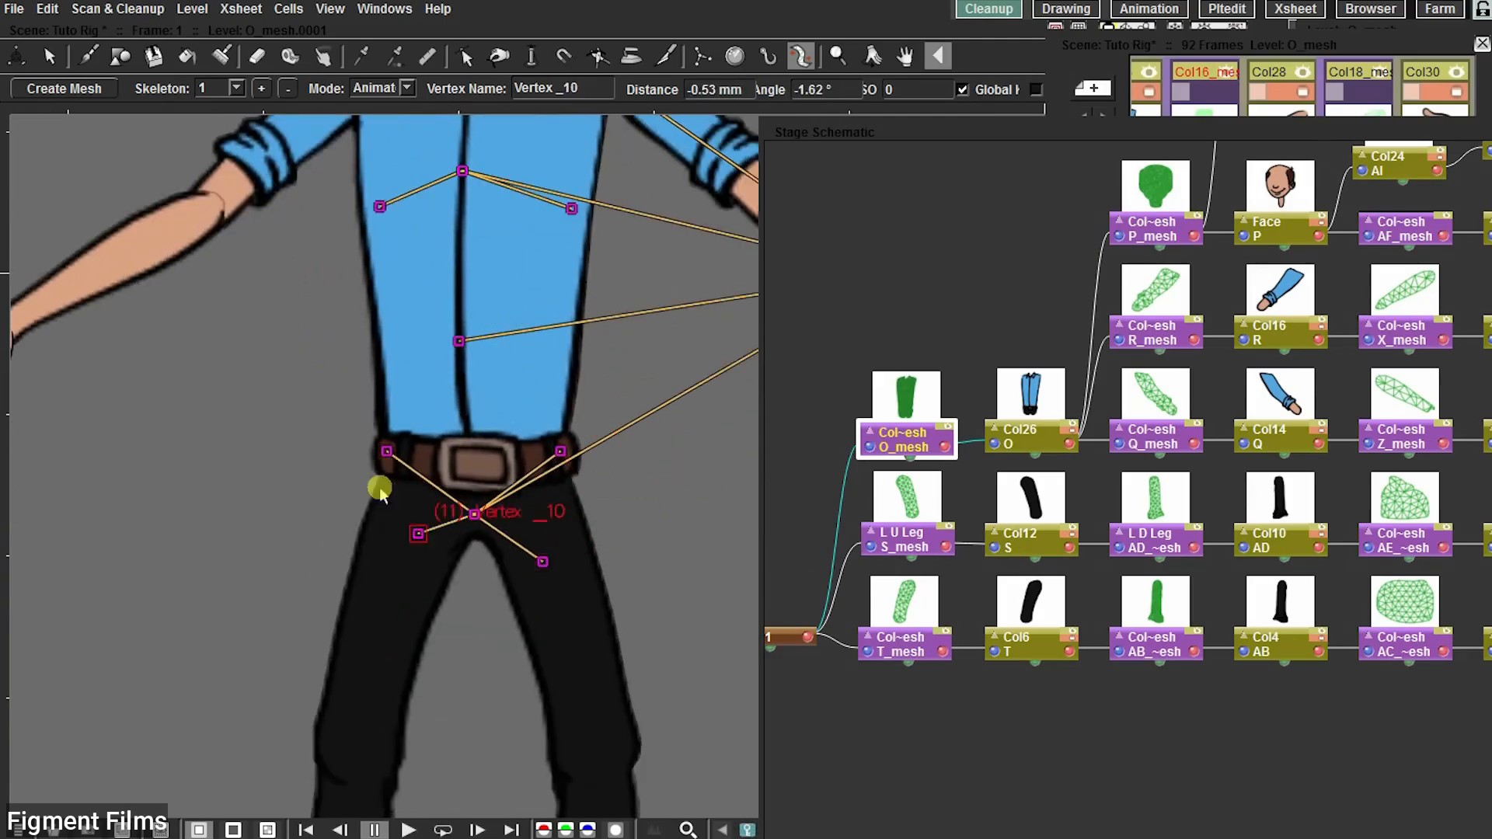
Select a waist mesh vertex with the Skeleton tool to link the trousers to the rig.
click(1154, 540)
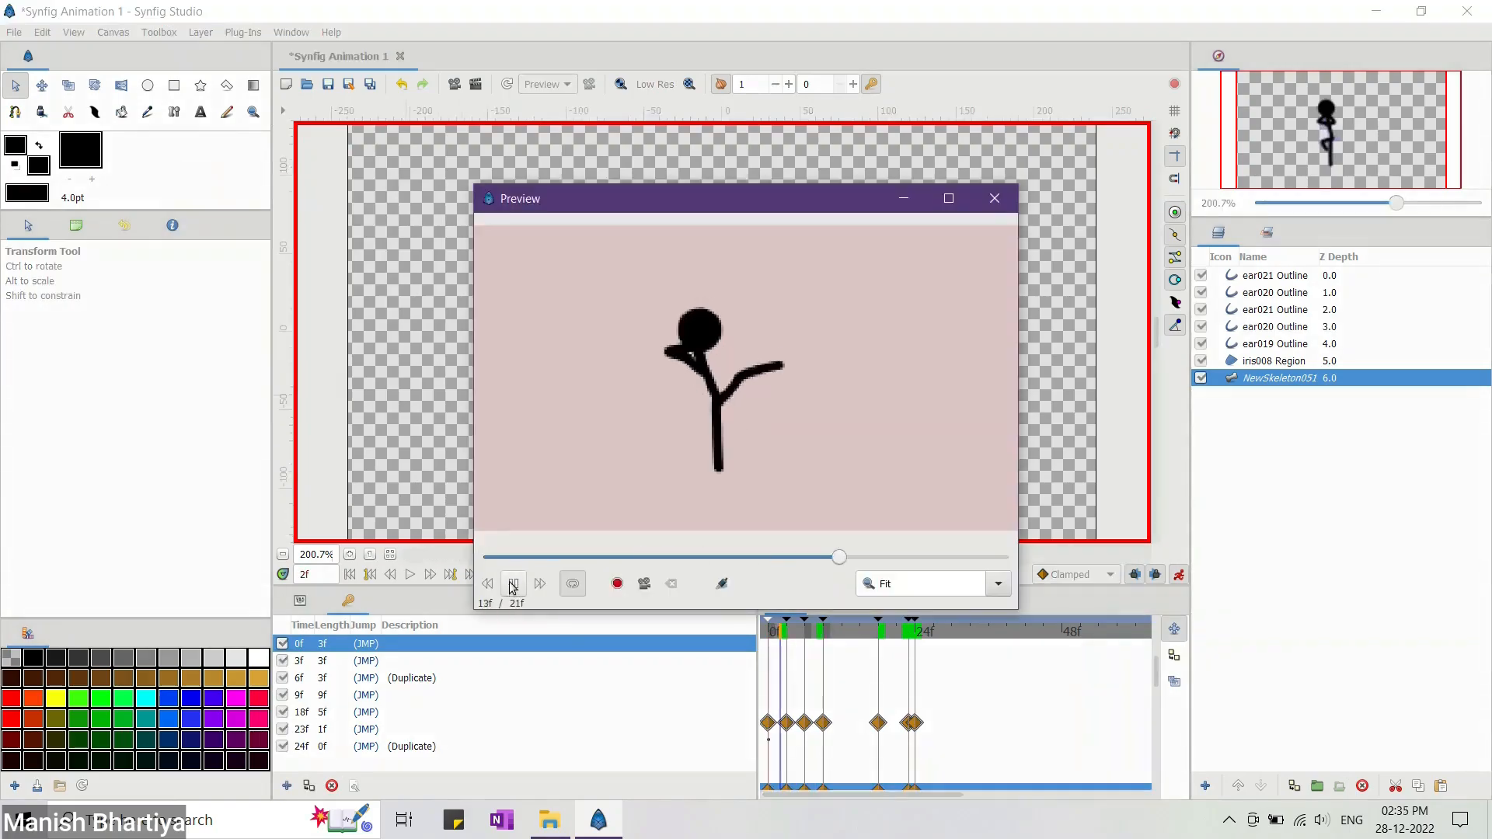
Play and pause the rendered preview of the stick-figure skeleton animation.
click(513, 583)
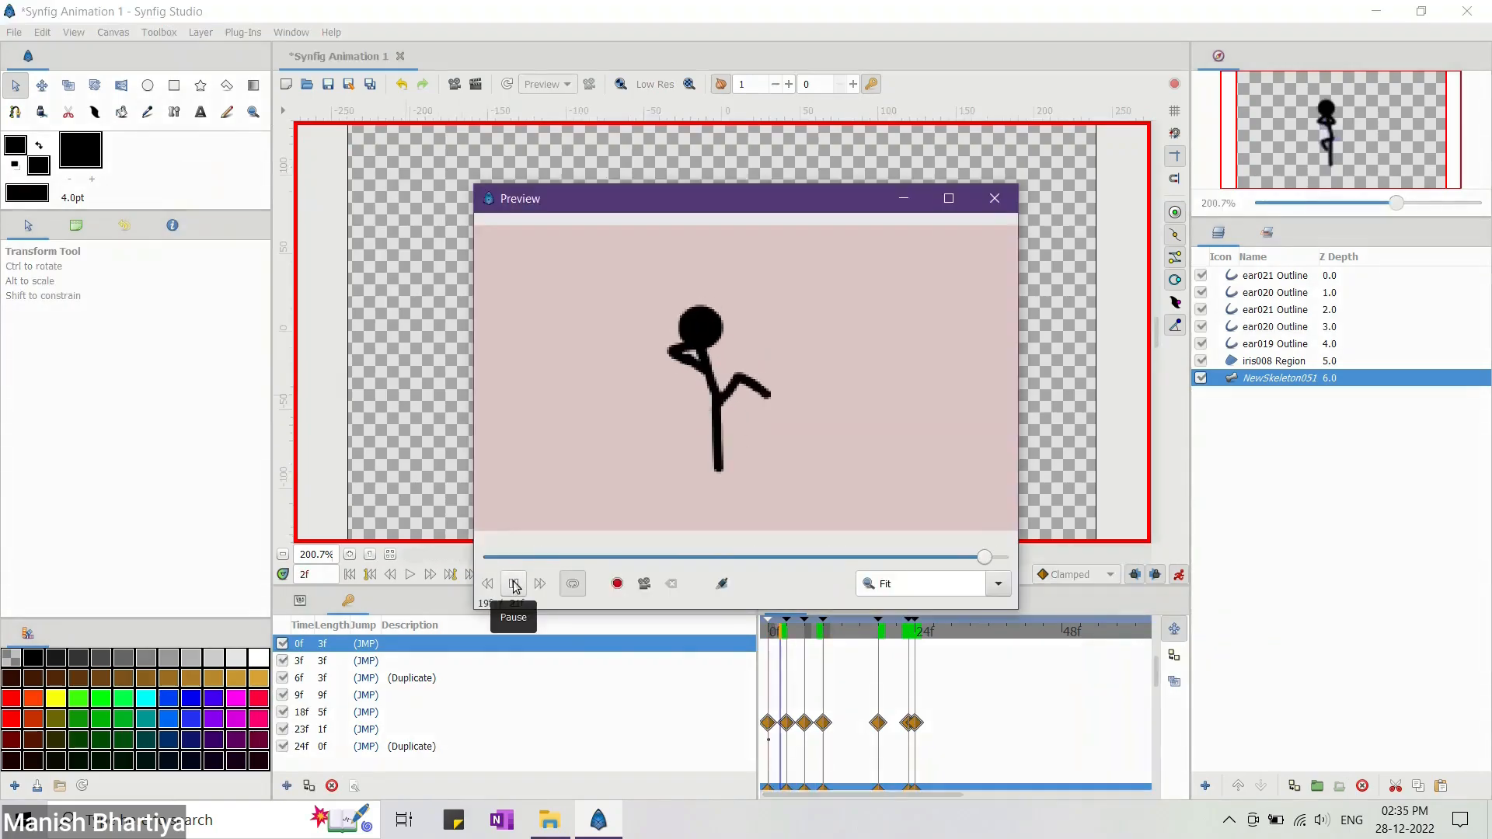
click(513, 583)
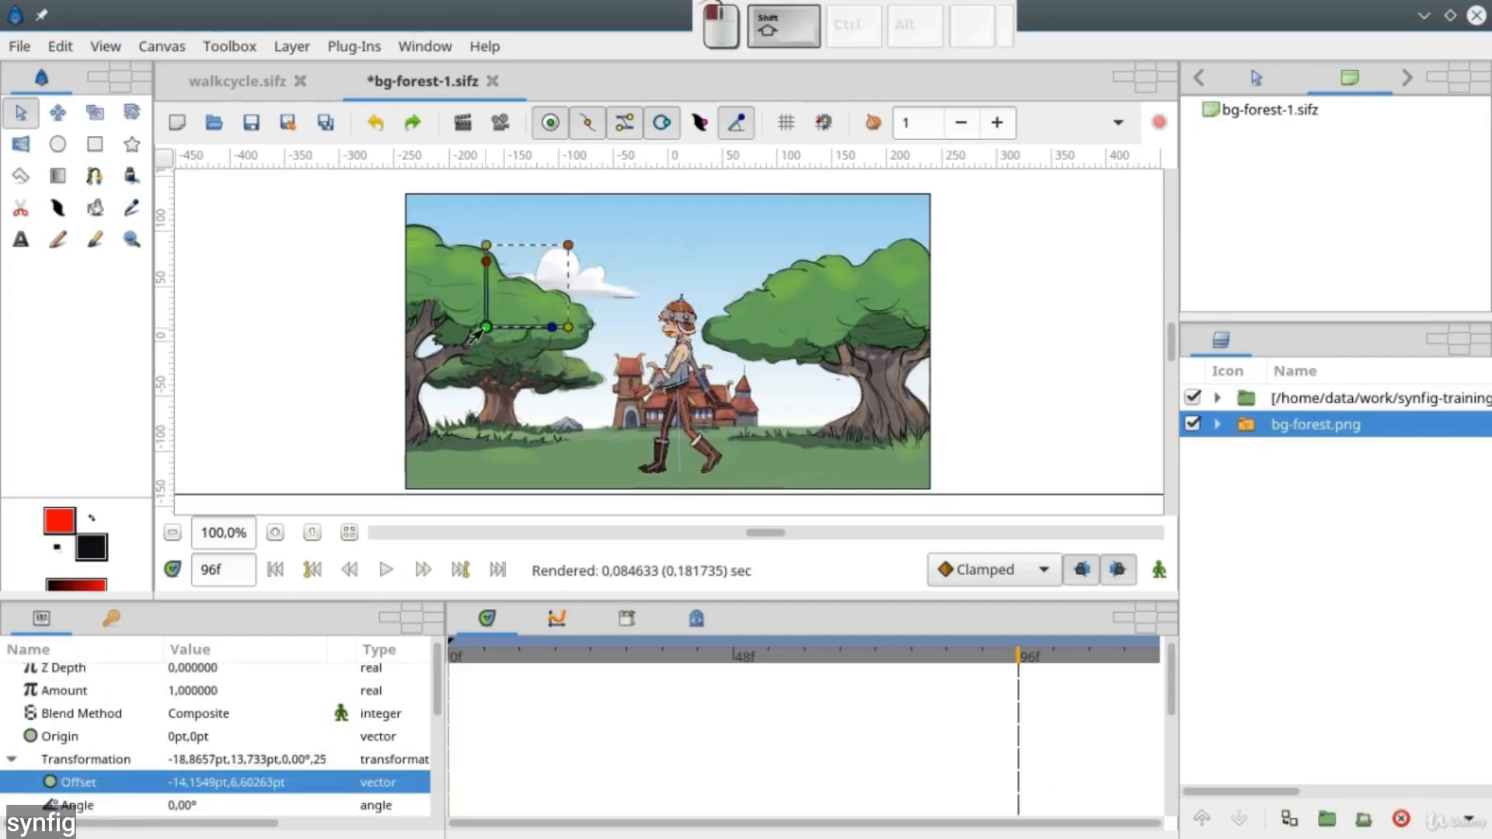
Slide the forest background left and play the scrolling animation to its end.
drag(485, 327, 334, 327)
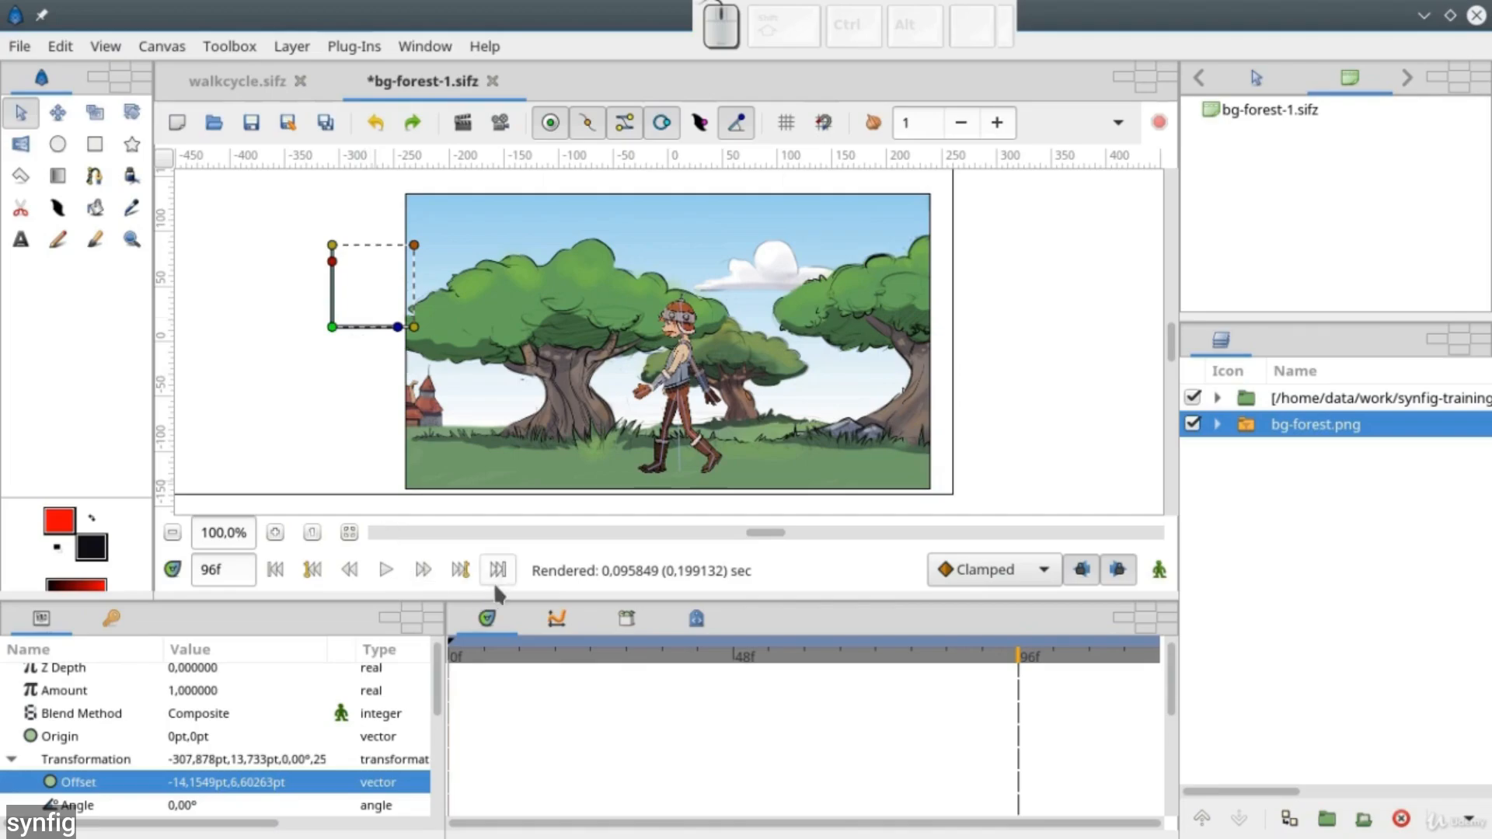
click(496, 570)
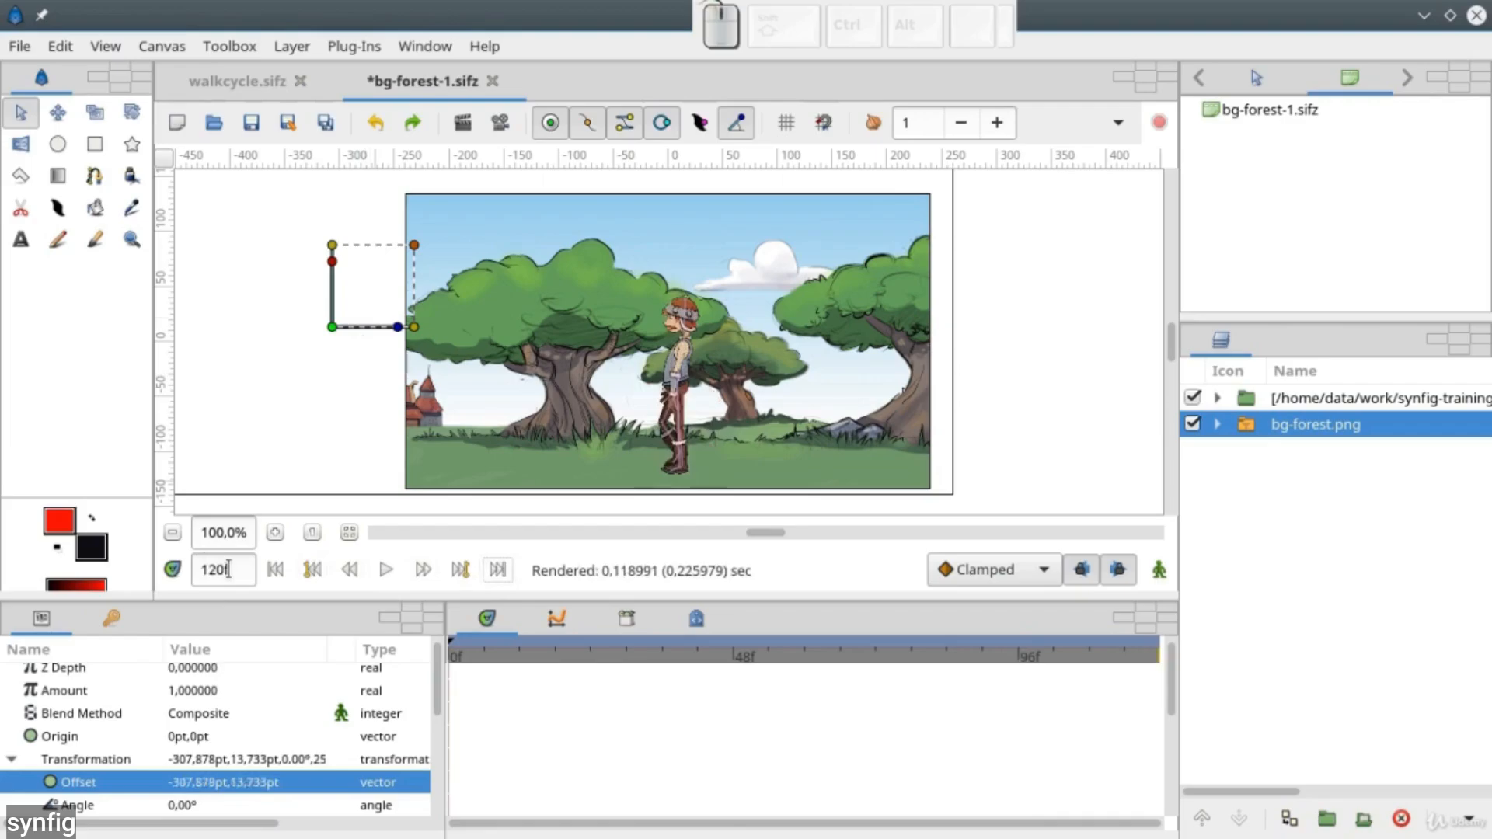
click(385, 569)
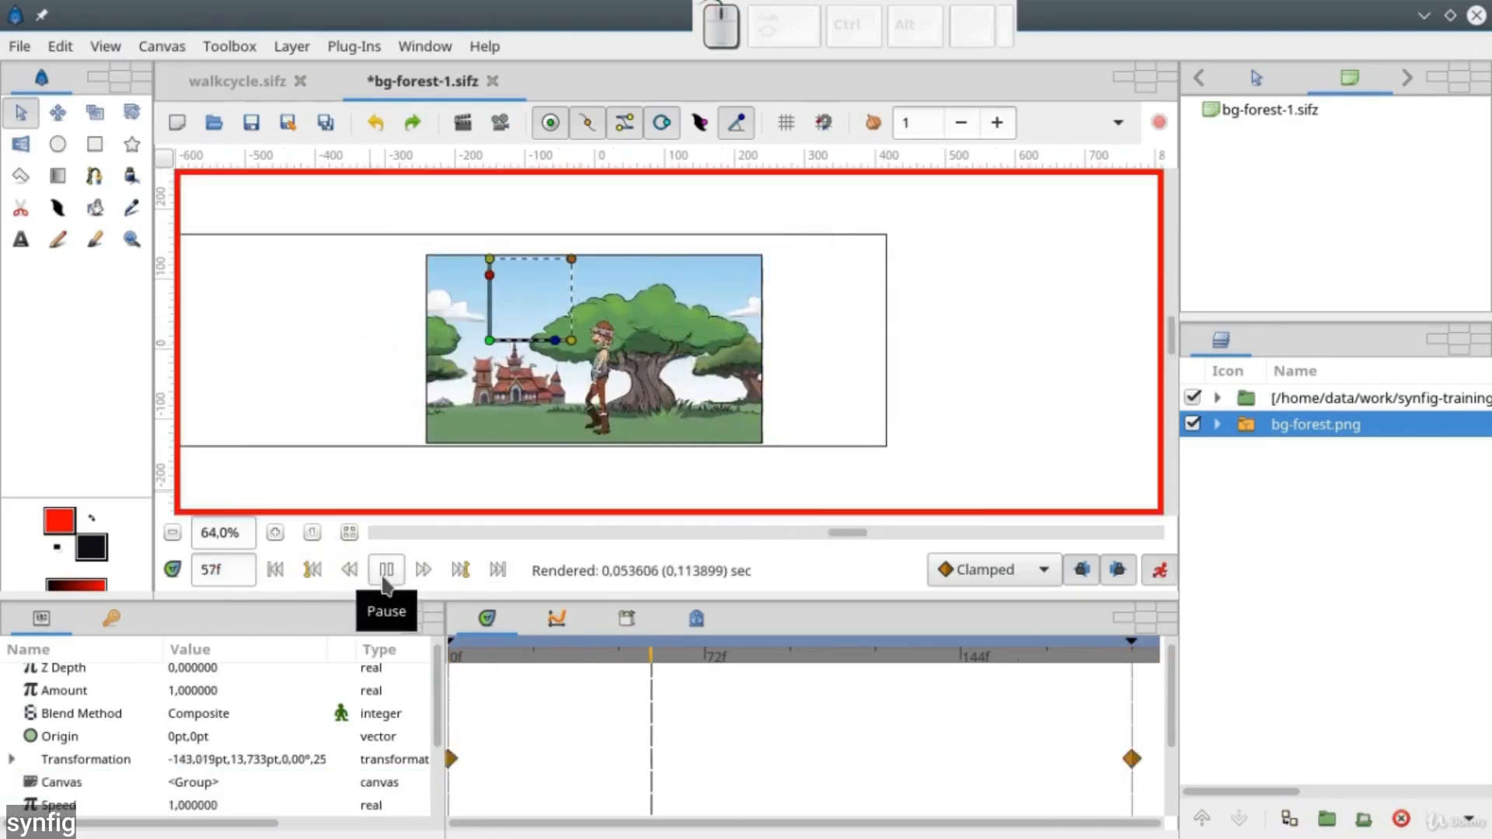
click(275, 570)
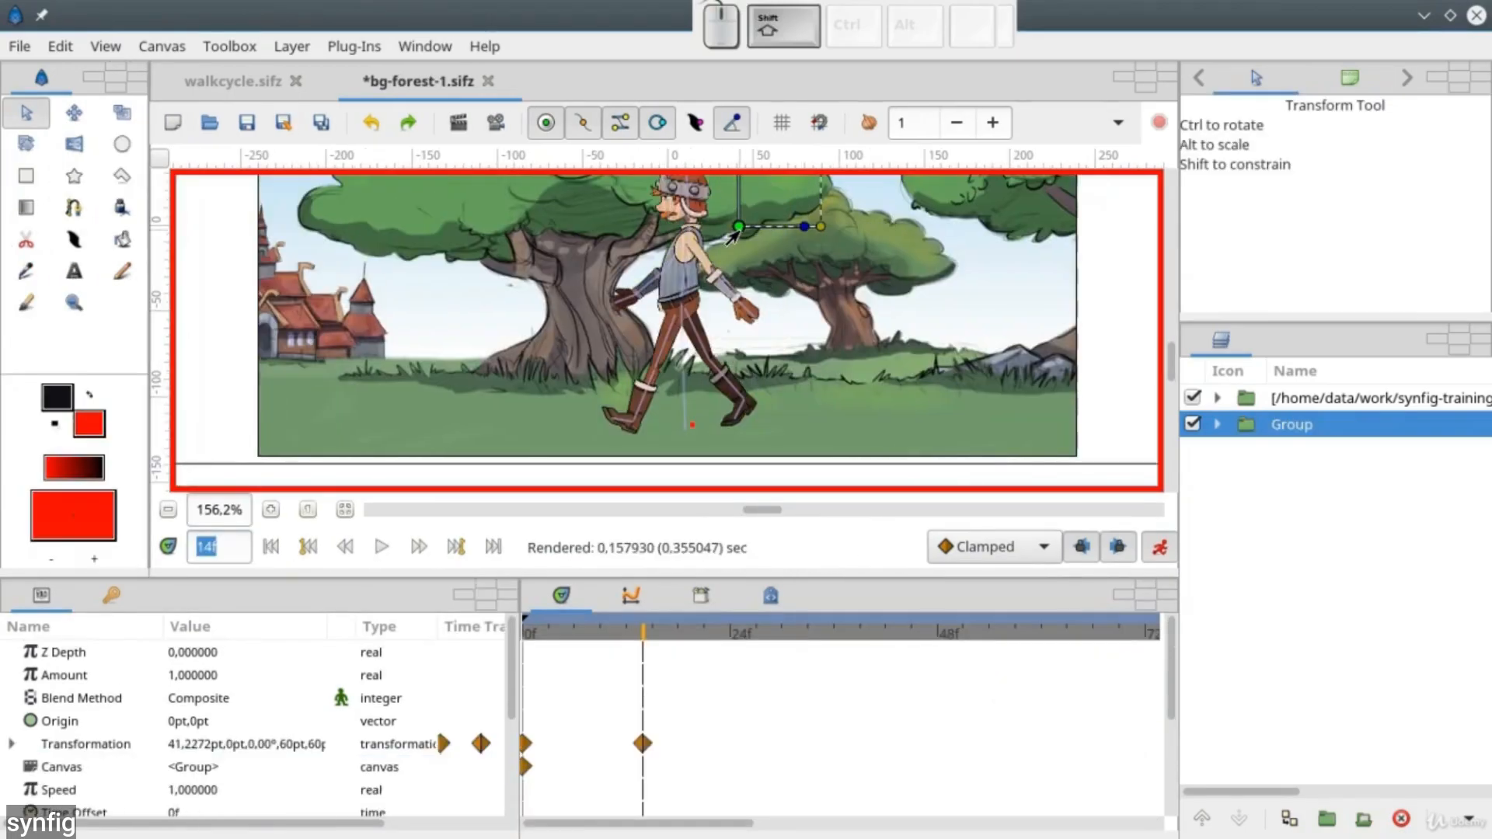
Reposition the walking character at frame 14 and replay the walk to check it.
drag(737, 226, 772, 228)
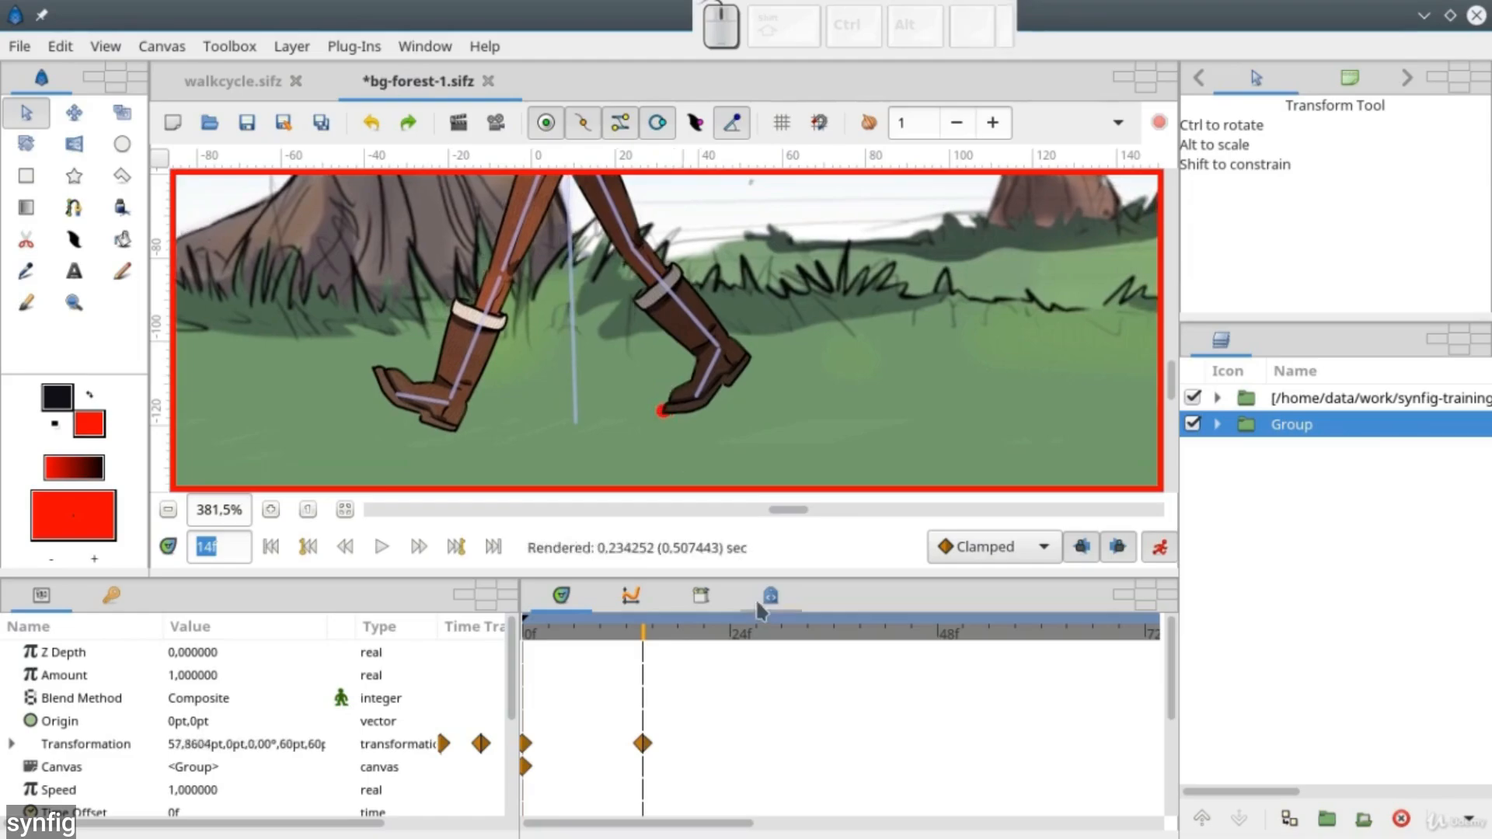
scroll(down, 3)
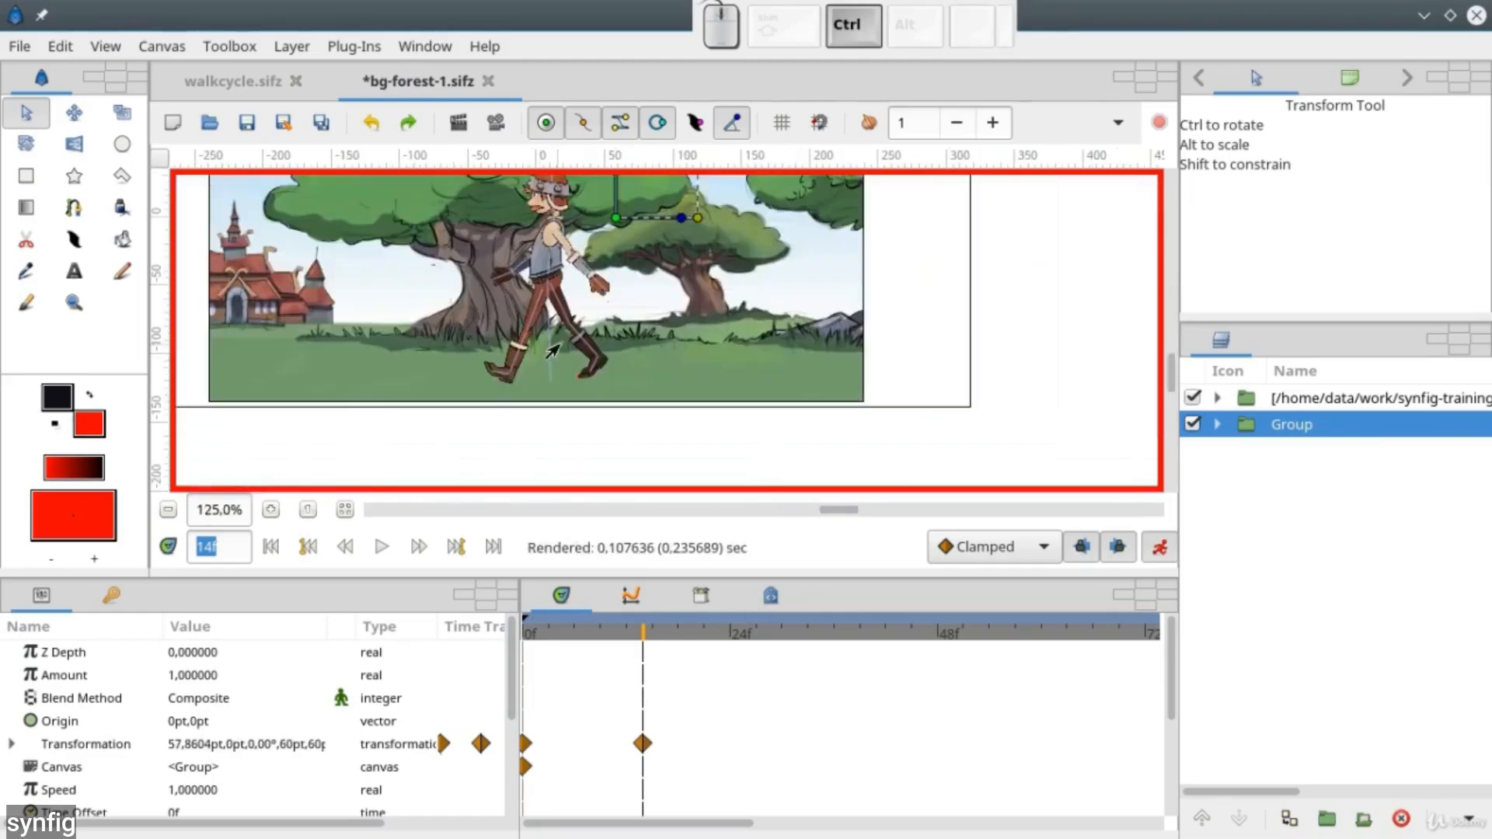
click(382, 545)
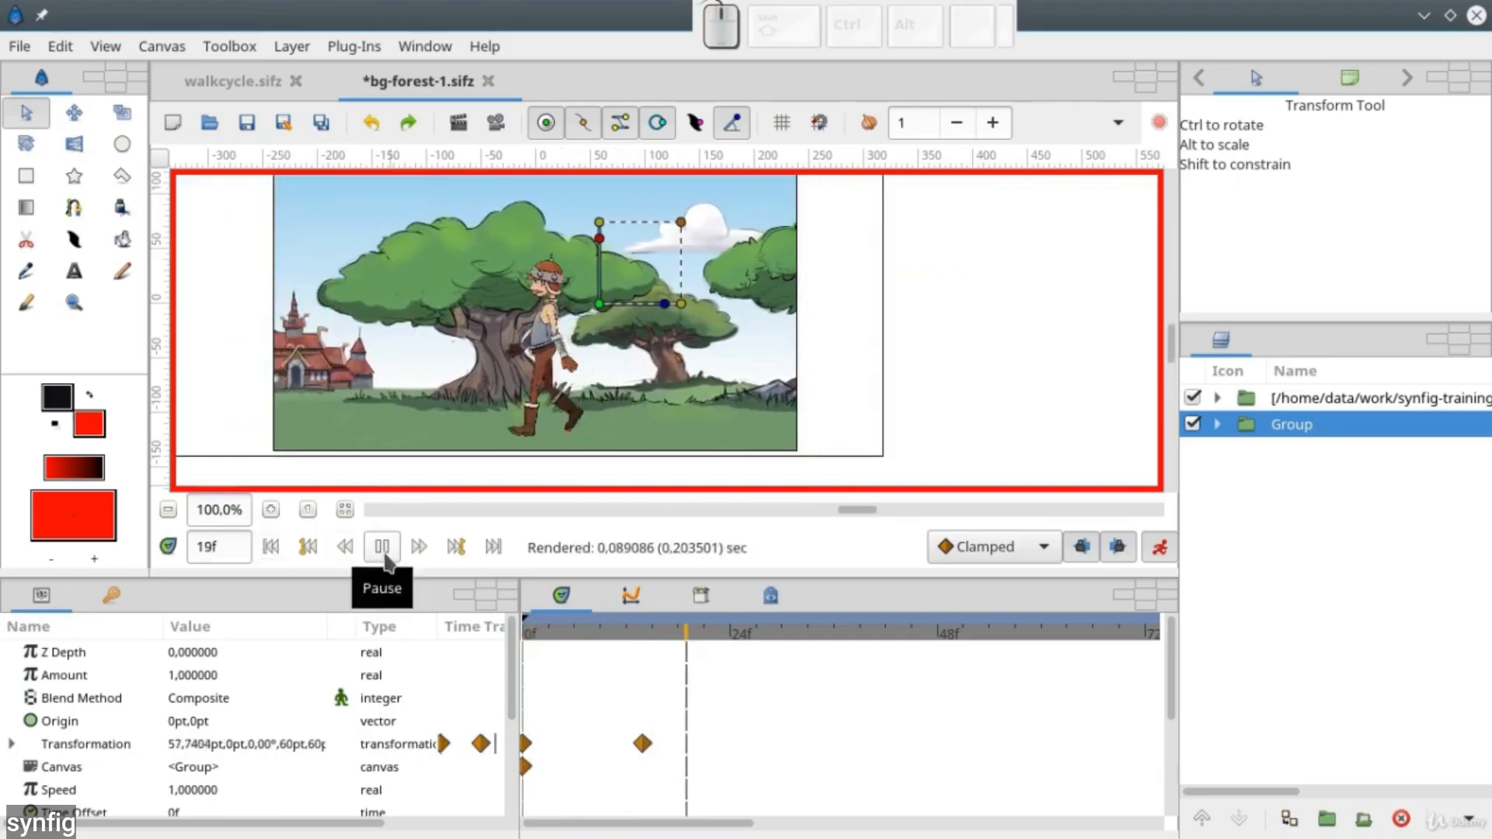
click(381, 546)
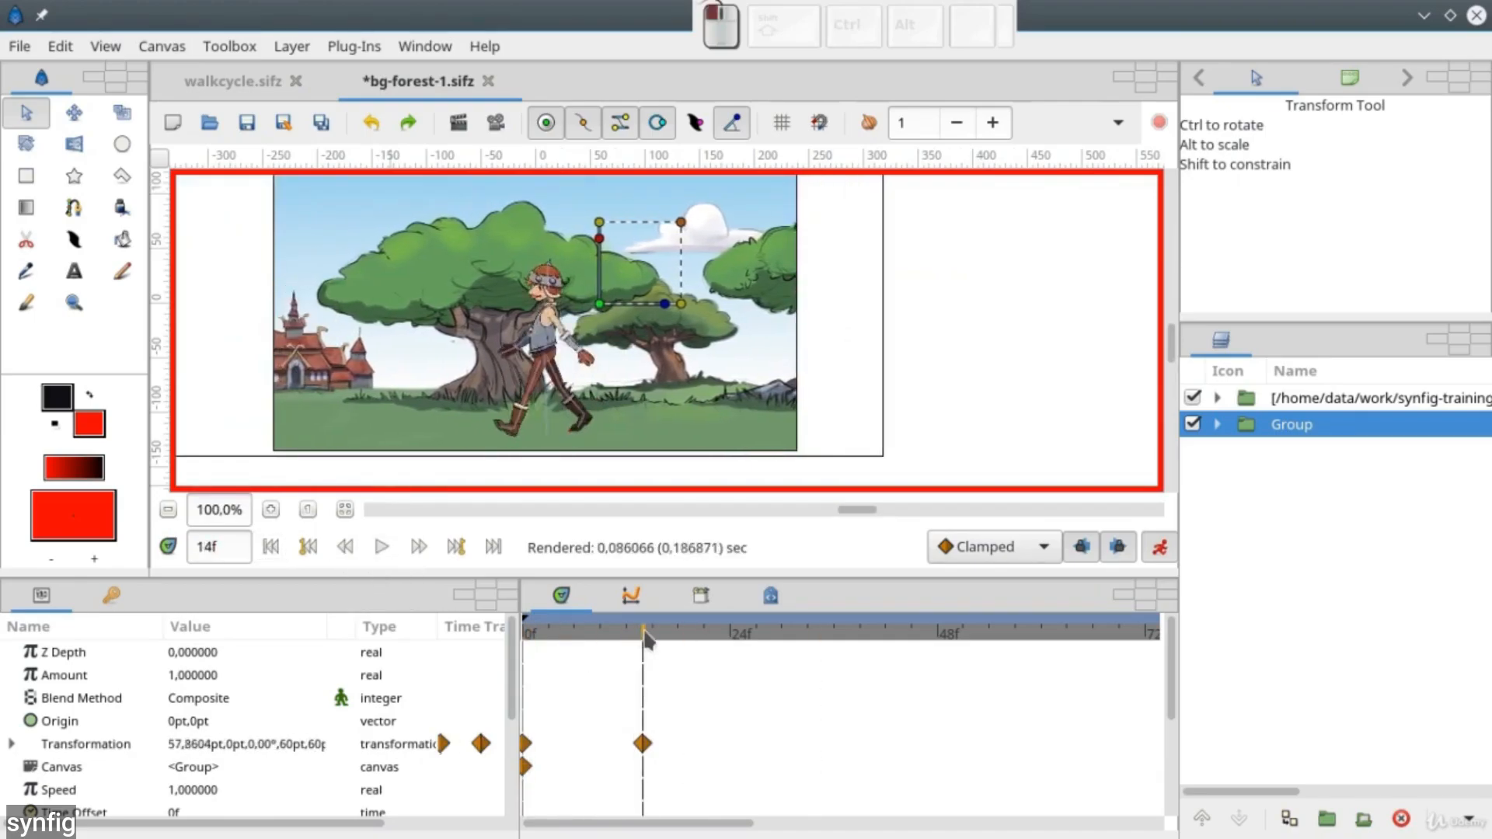